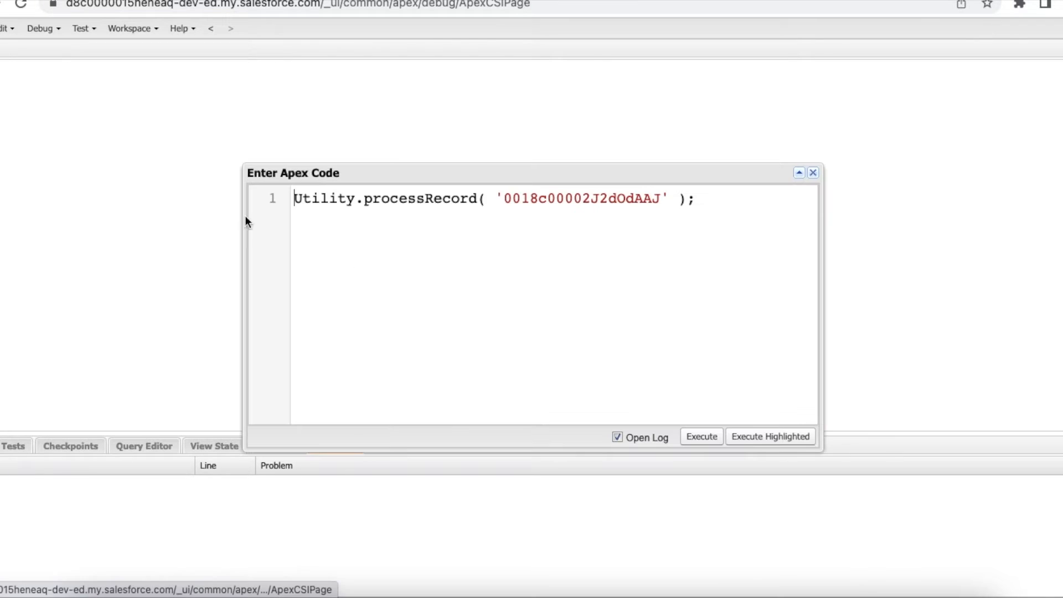
mouse_move(366, 273)
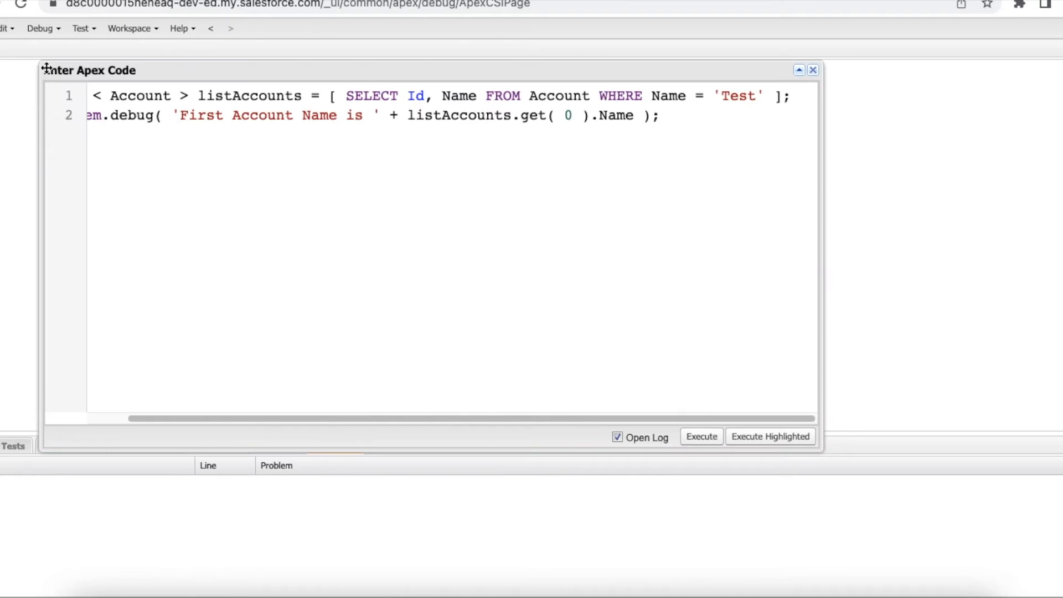
mouse_move(795, 323)
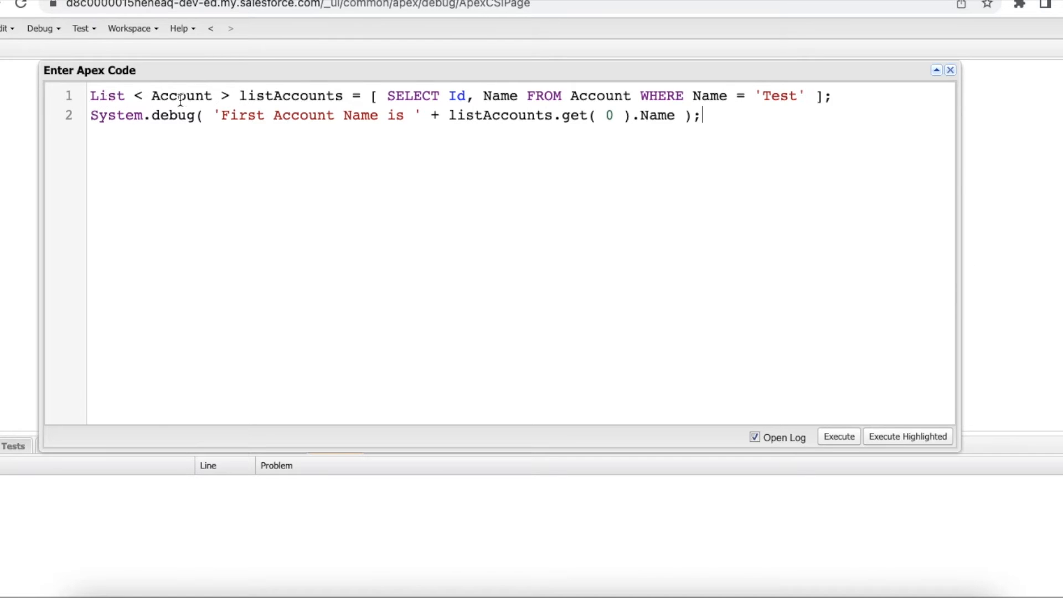
Query accounts named 'Test' into listAccounts, debug get(0).Name, and view the All Accounts list.
double_click(290, 94)
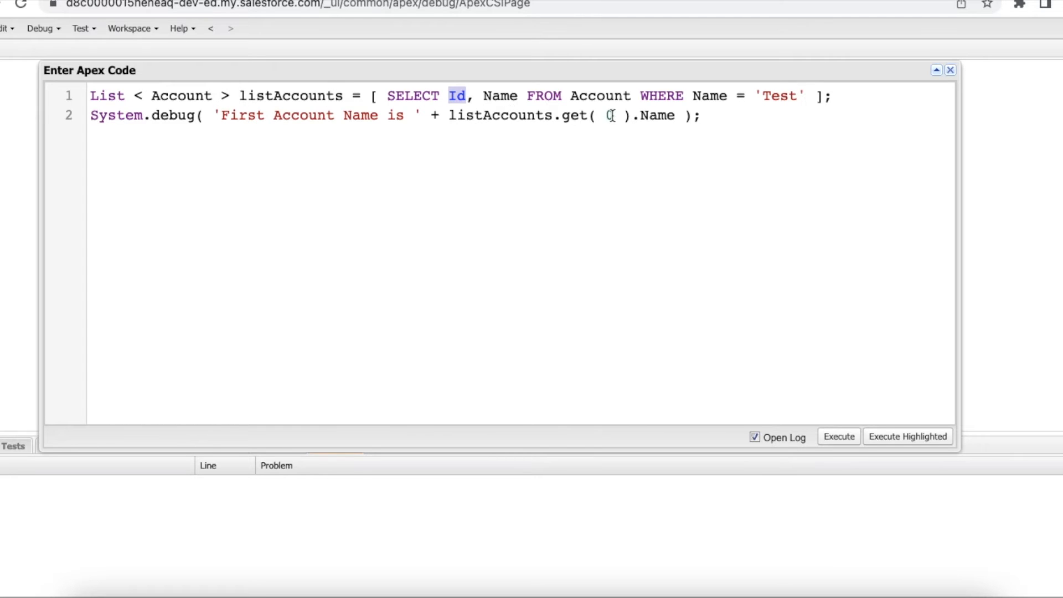
type("0")
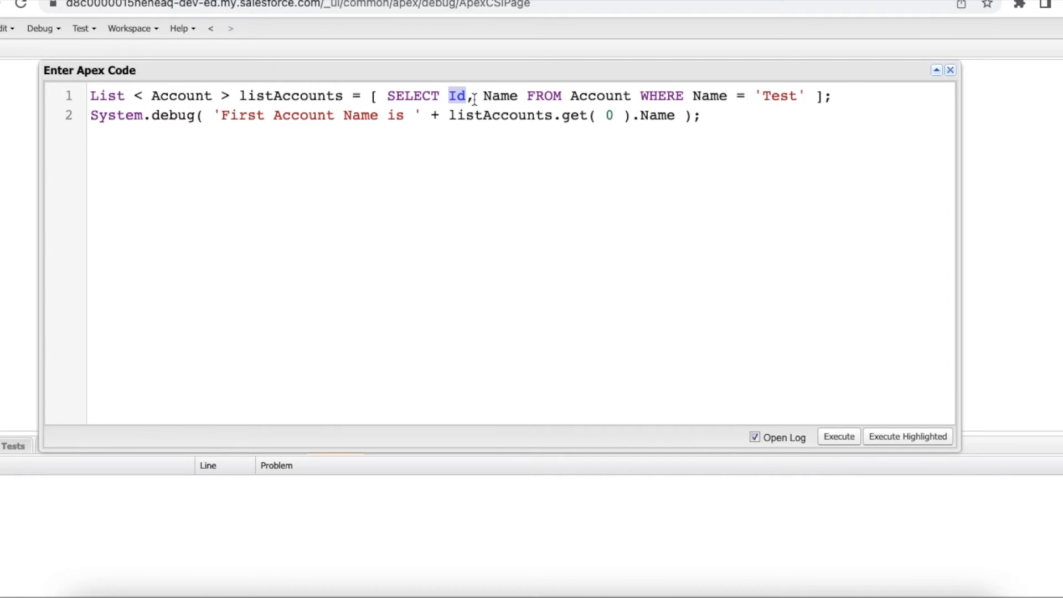
mouse_move(777, 109)
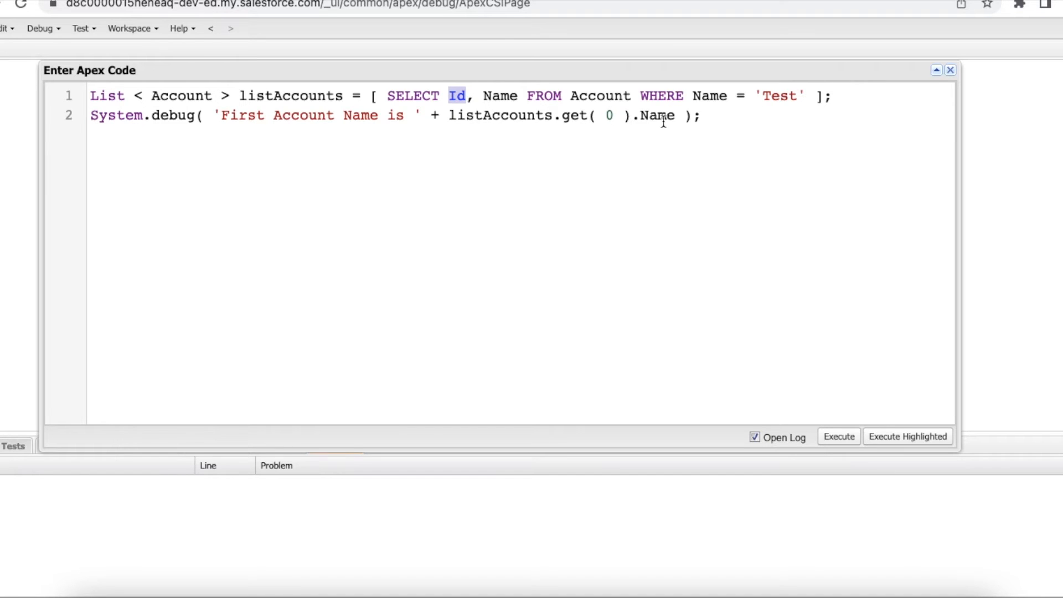
left_click(671, 115)
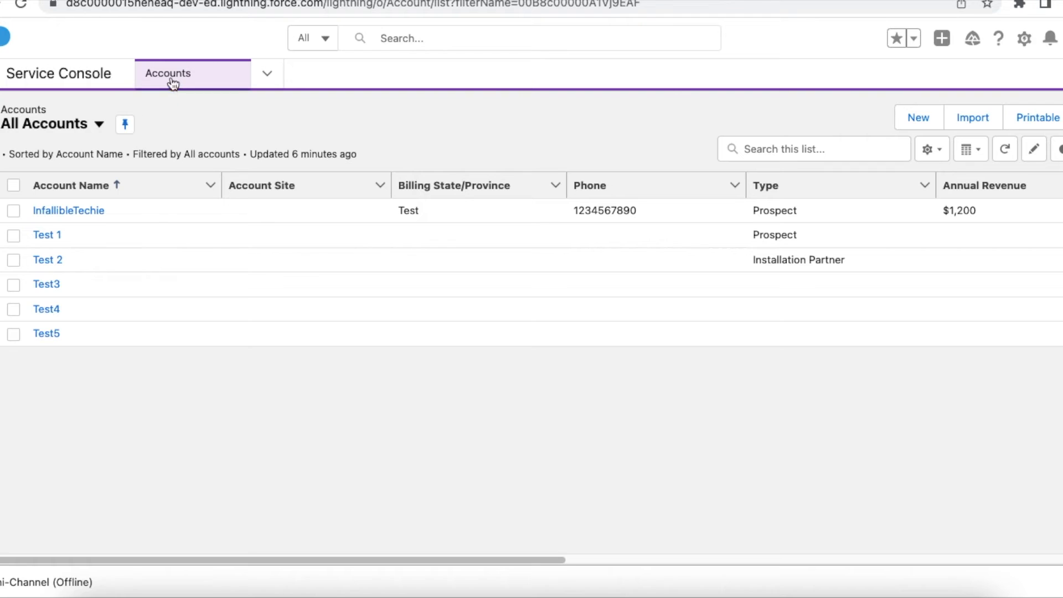
mouse_move(200, 95)
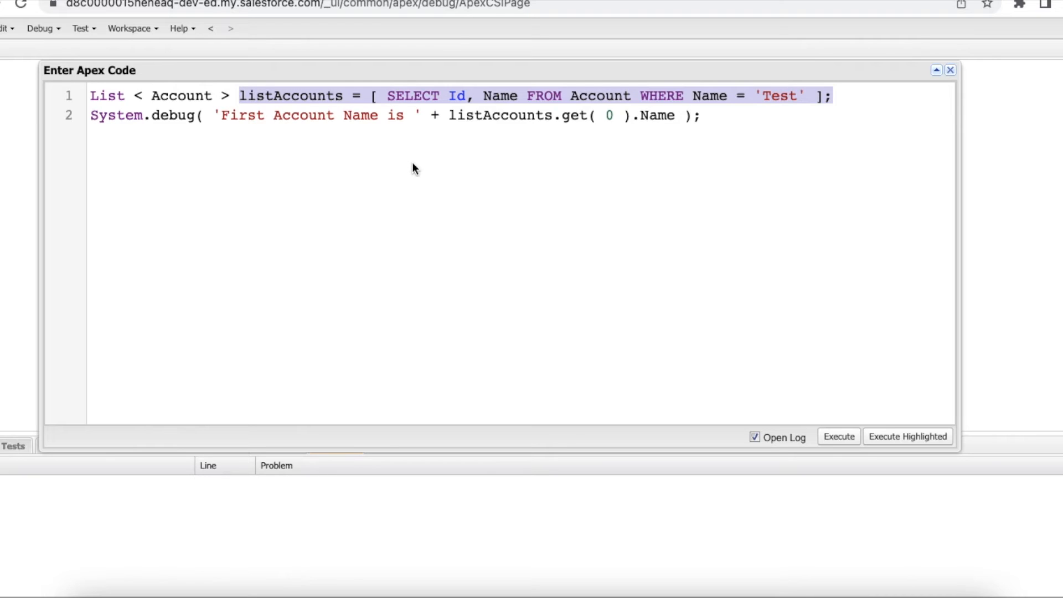
mouse_move(296, 135)
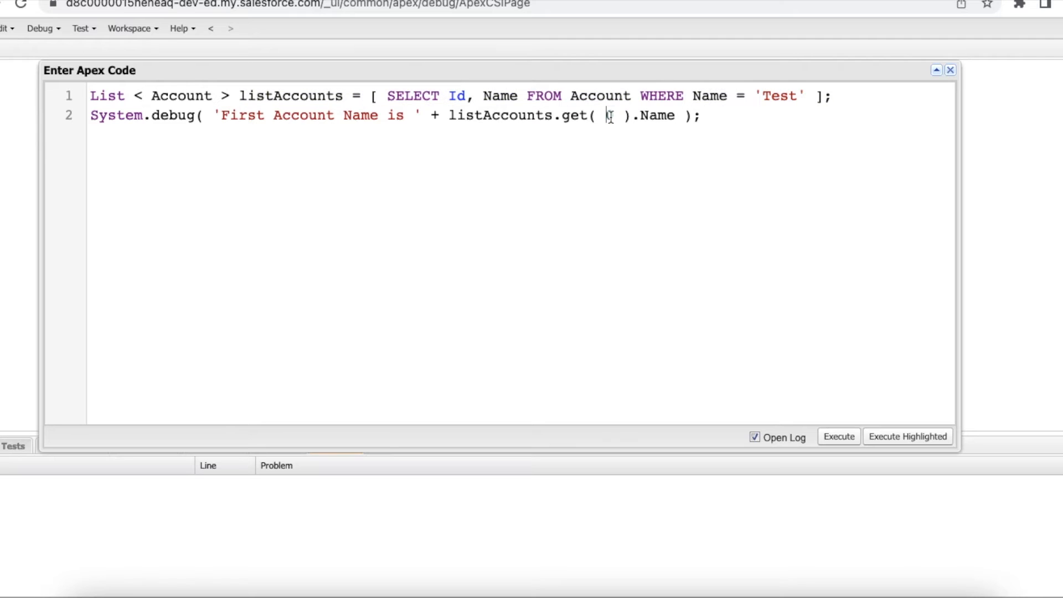
Execute the account query code, which fails with 'List index out of bounds: 0'.
type("0")
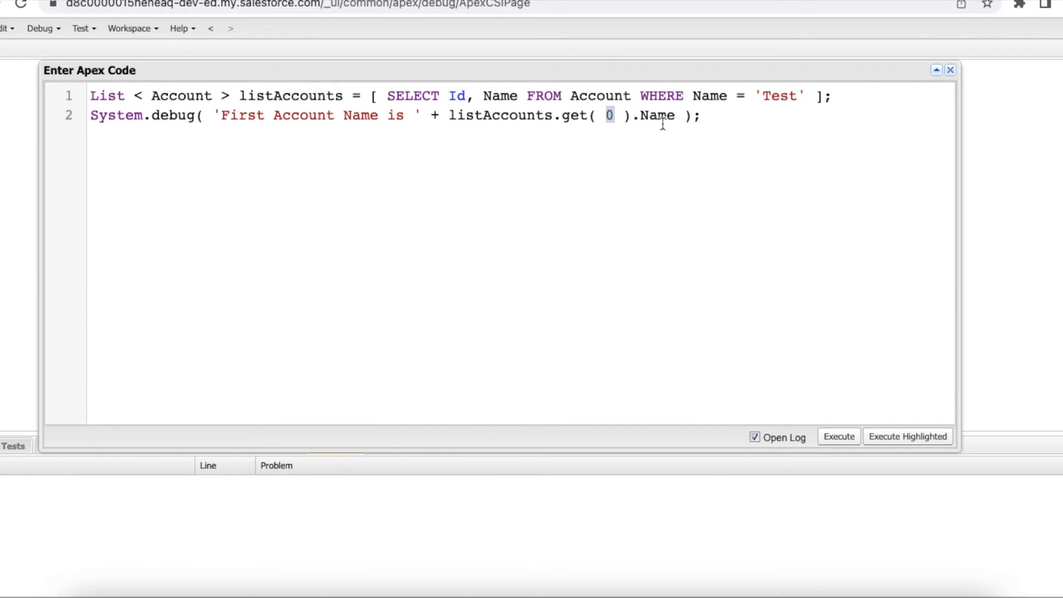
double_click(656, 115)
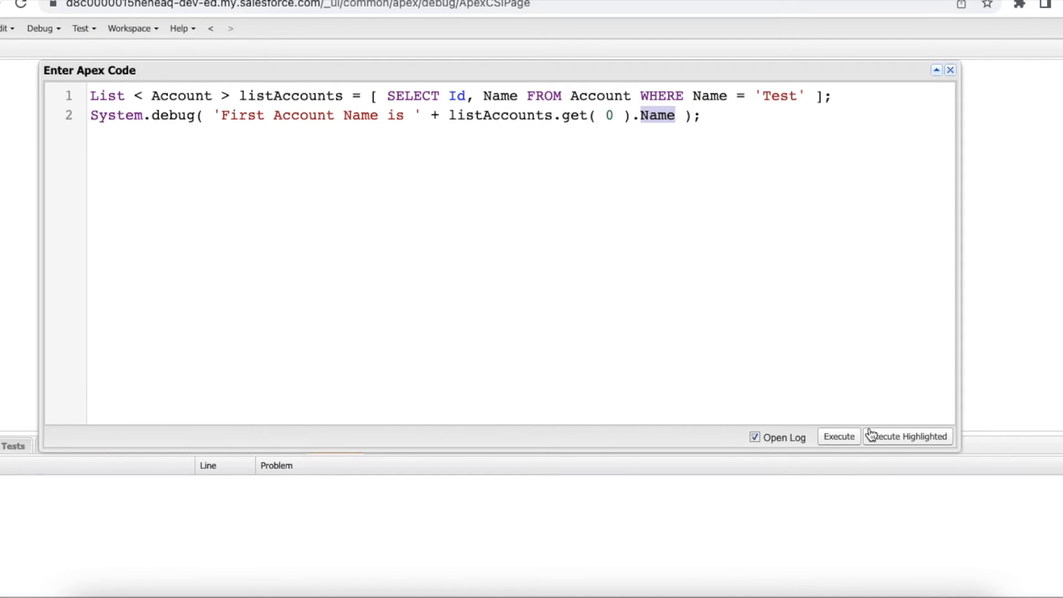
left_click(838, 435)
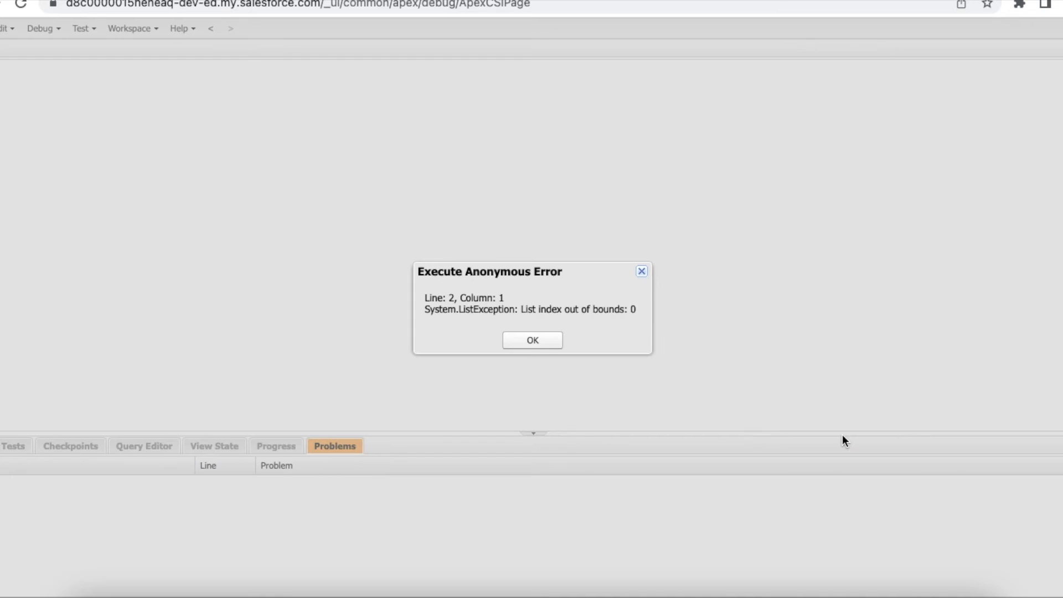
Dismiss the index out of bounds error and load the failed ExecuteAnonymous log.
double_click(541, 309)
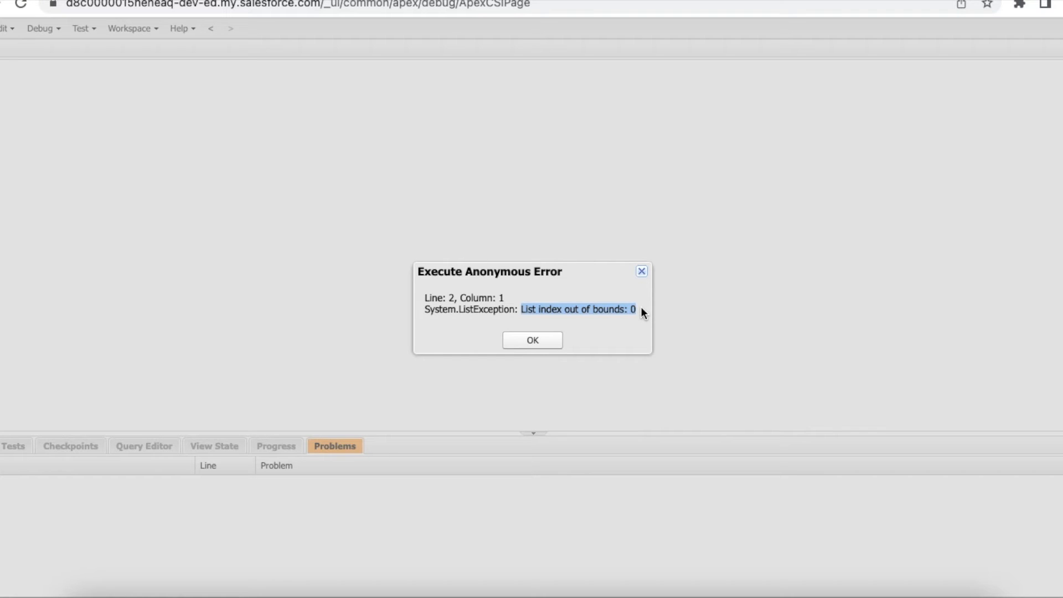
left_click(531, 339)
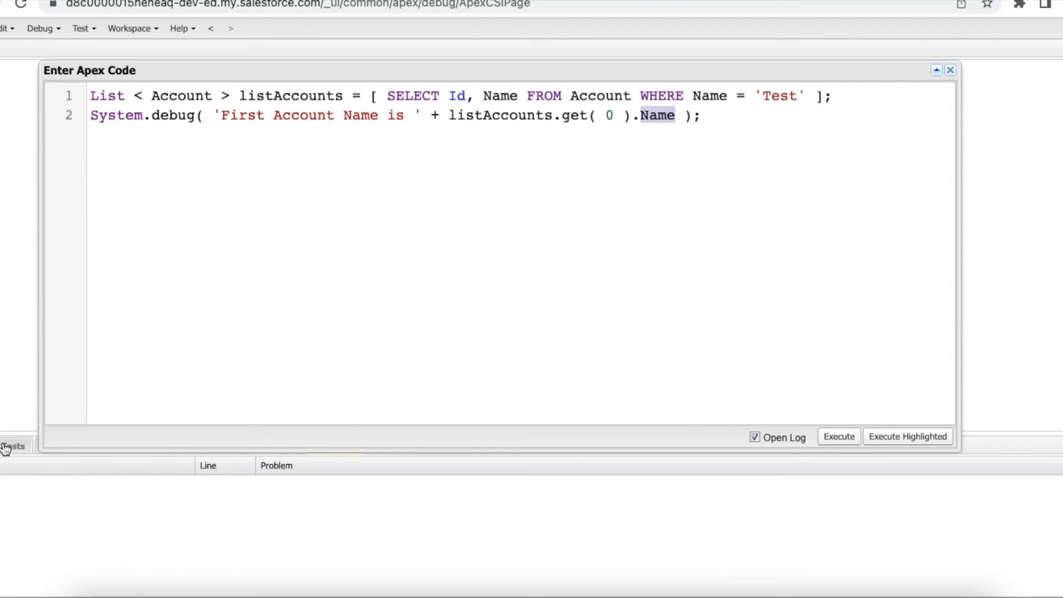
left_click(837, 436)
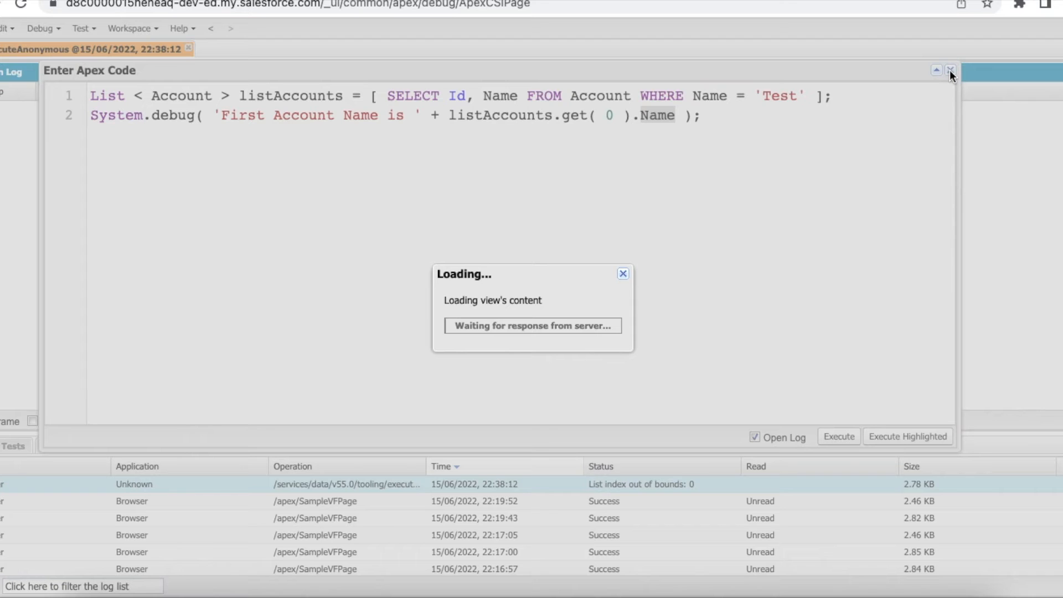
mouse_move(511, 120)
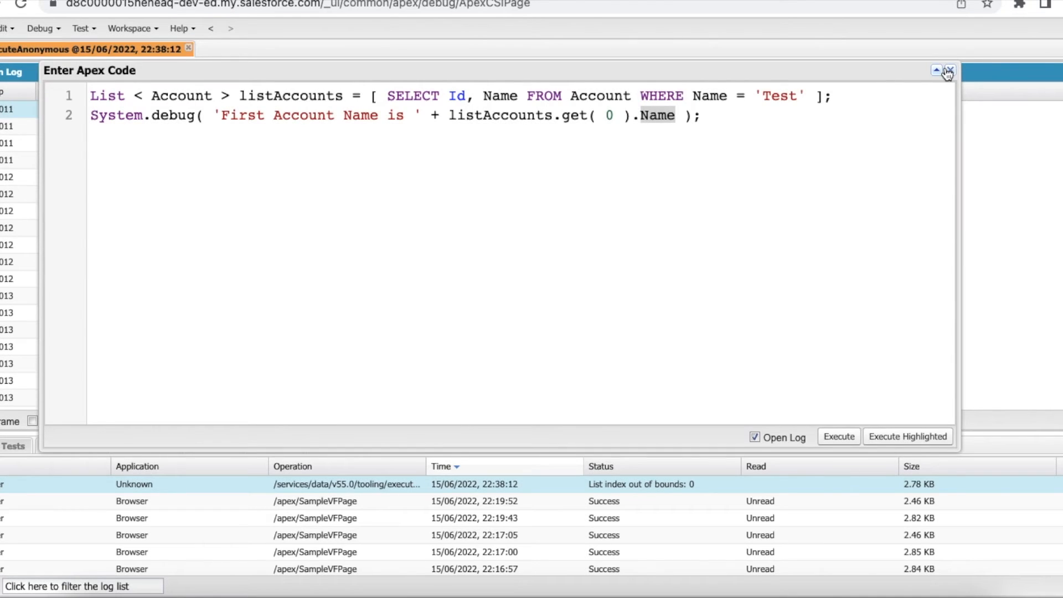
Check the log's zero-row query line, then reopen the Execute Anonymous window.
left_click(936, 70)
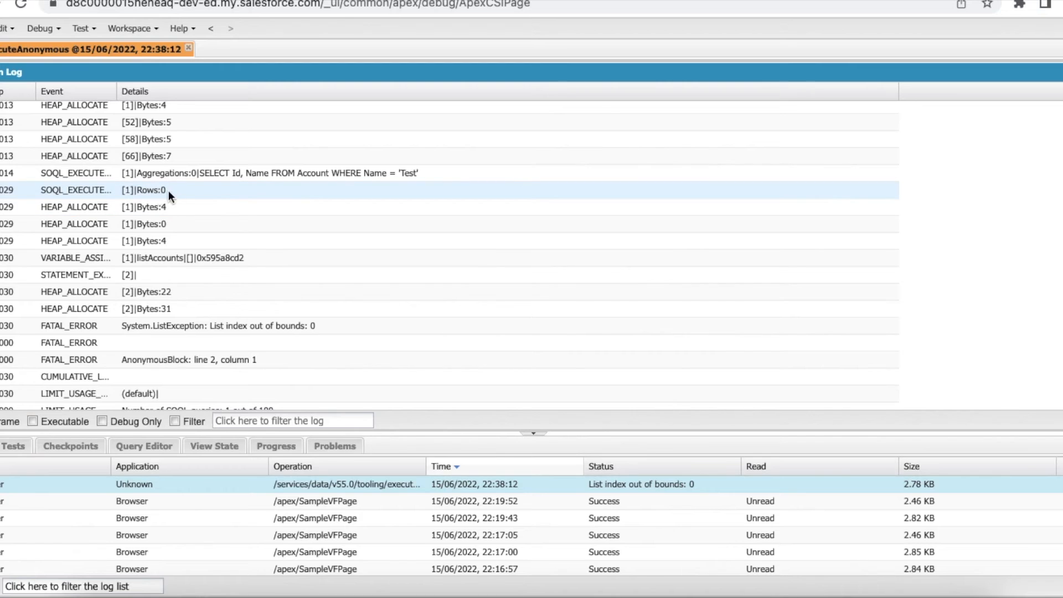
mouse_move(183, 192)
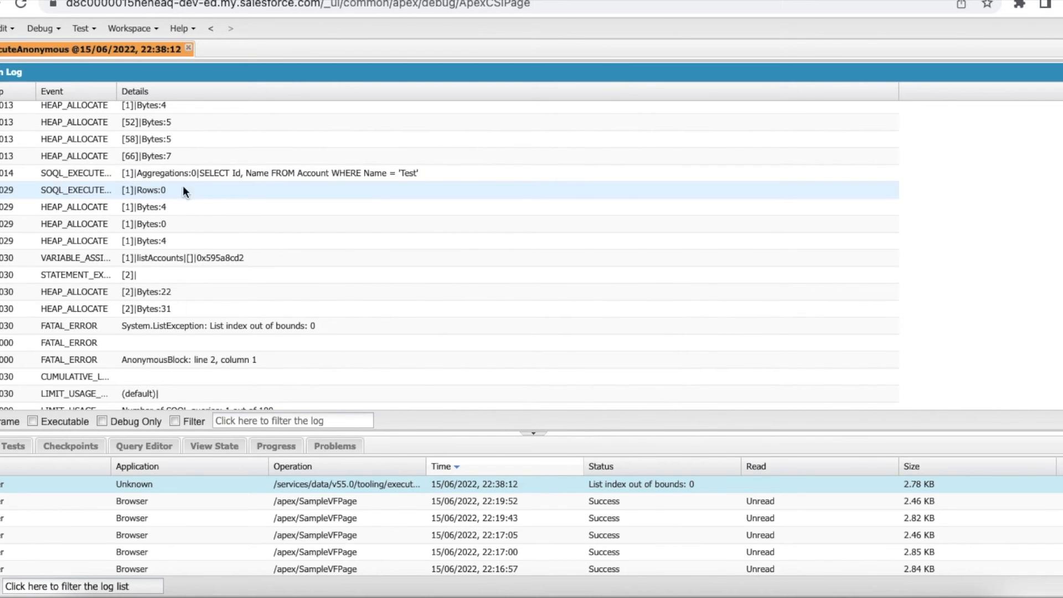
left_click(156, 173)
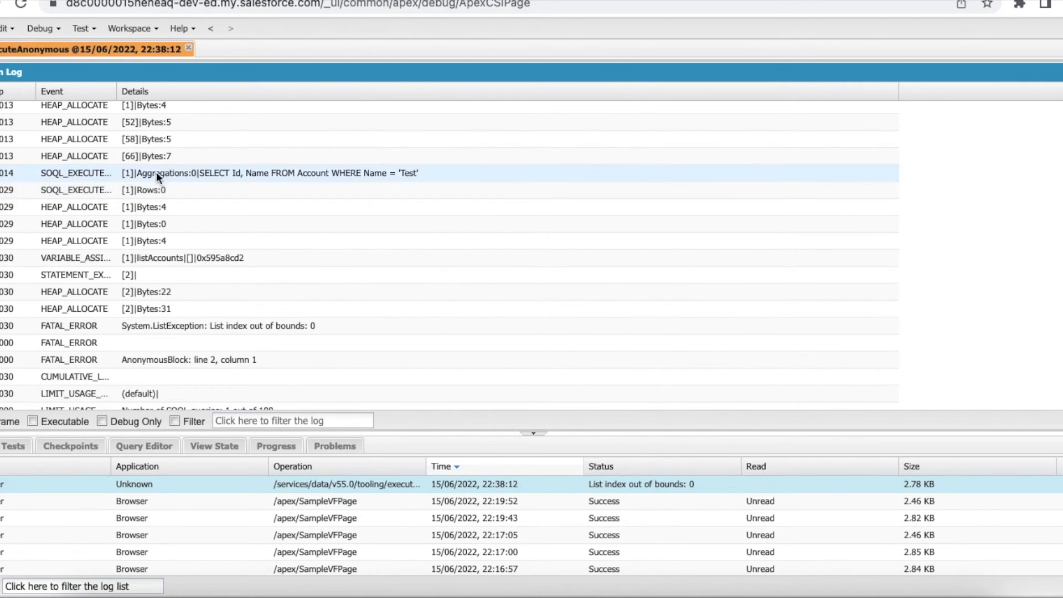
left_click(188, 47)
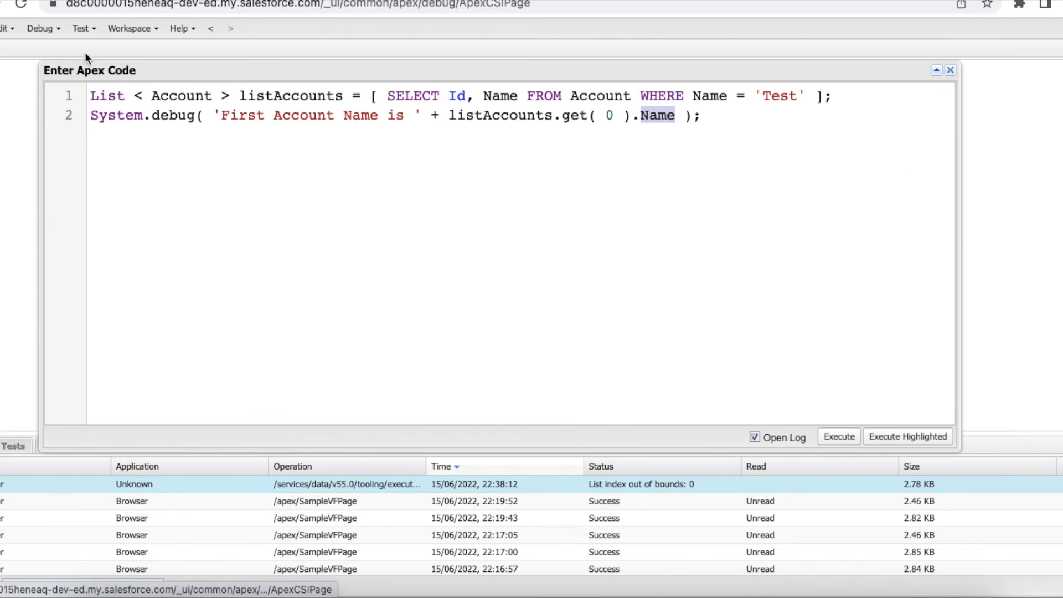
Add 'if ( listAccounts.size() > 0 ) {' before System.debug and indent the debug line inside it.
double_click(290, 96)
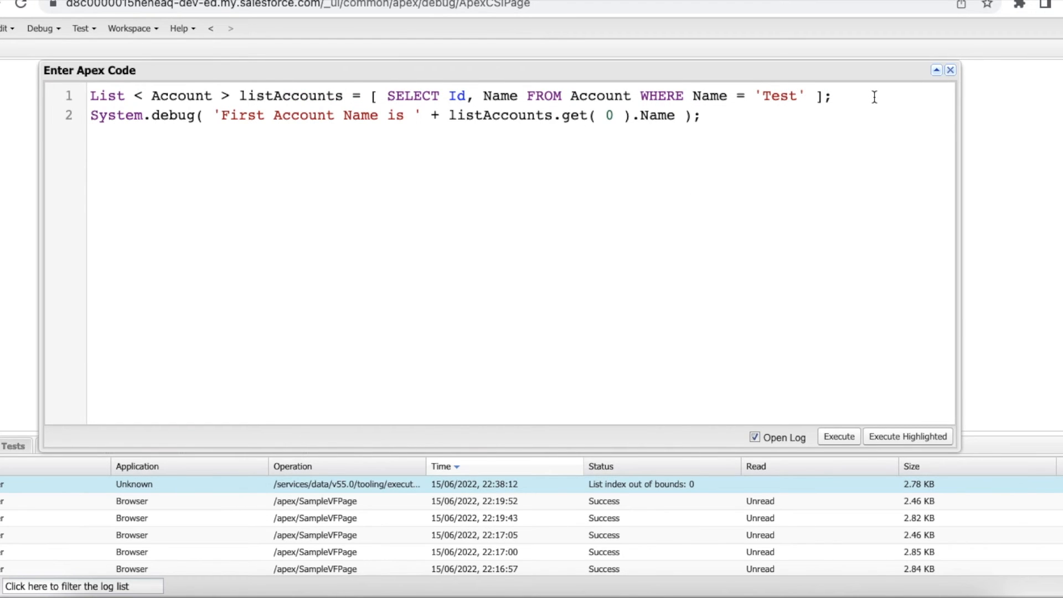
type("if")
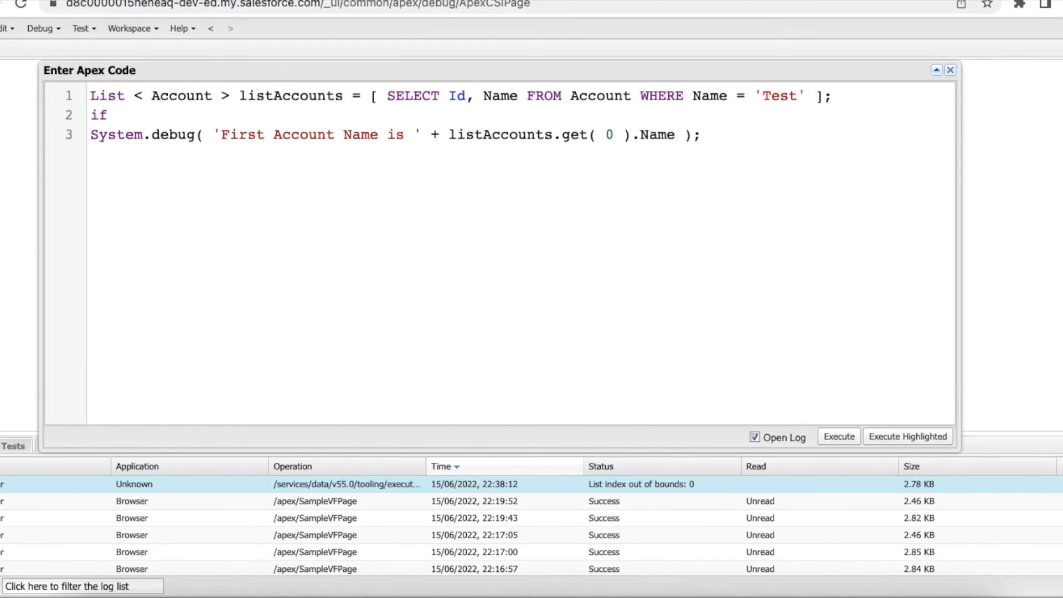
type("( listAccounts)")
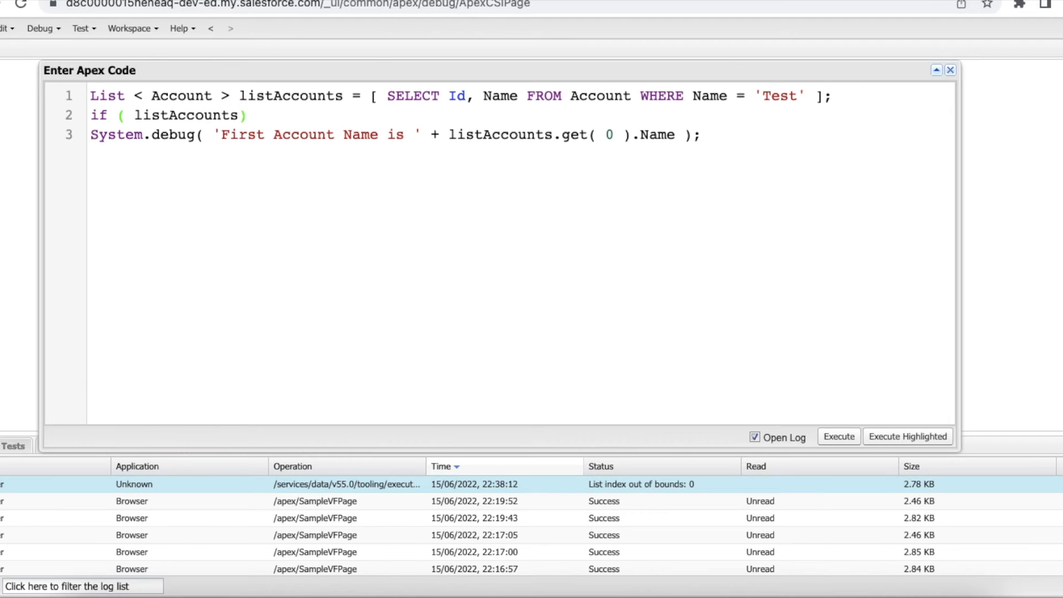
type(".size()")
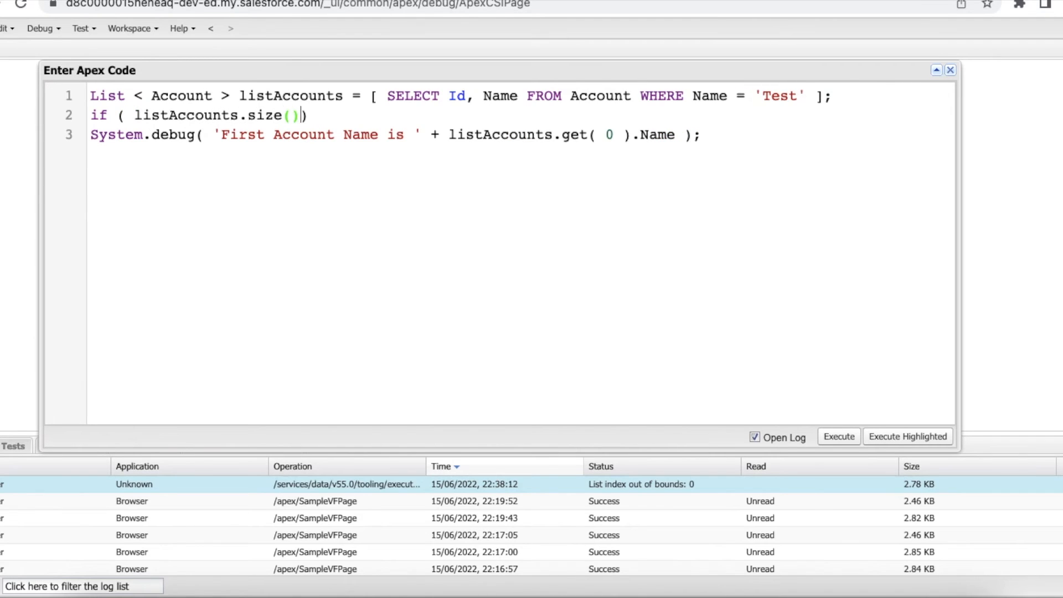
type("> 0")
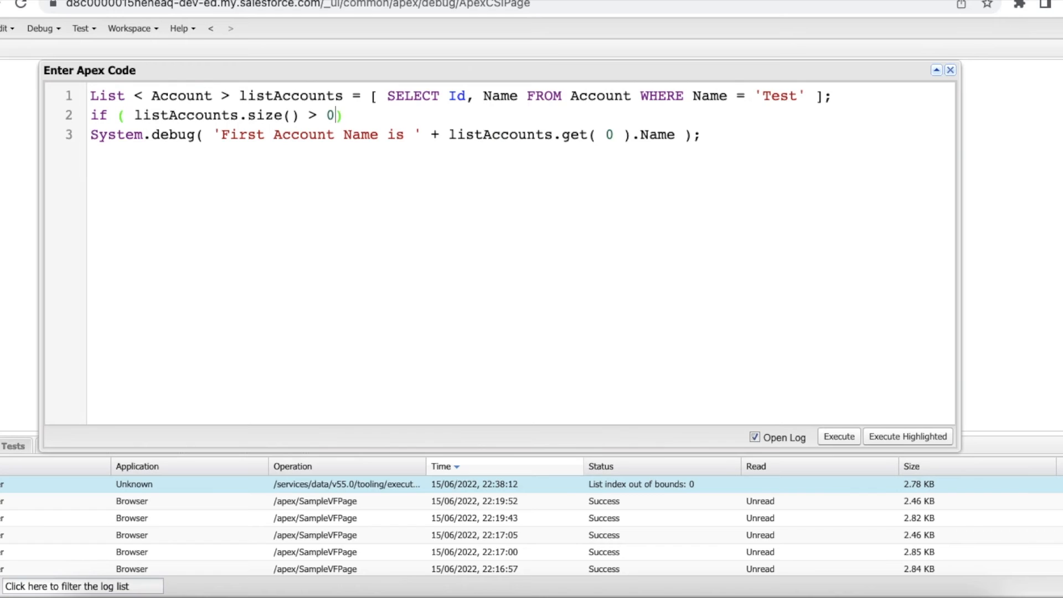
type("{")
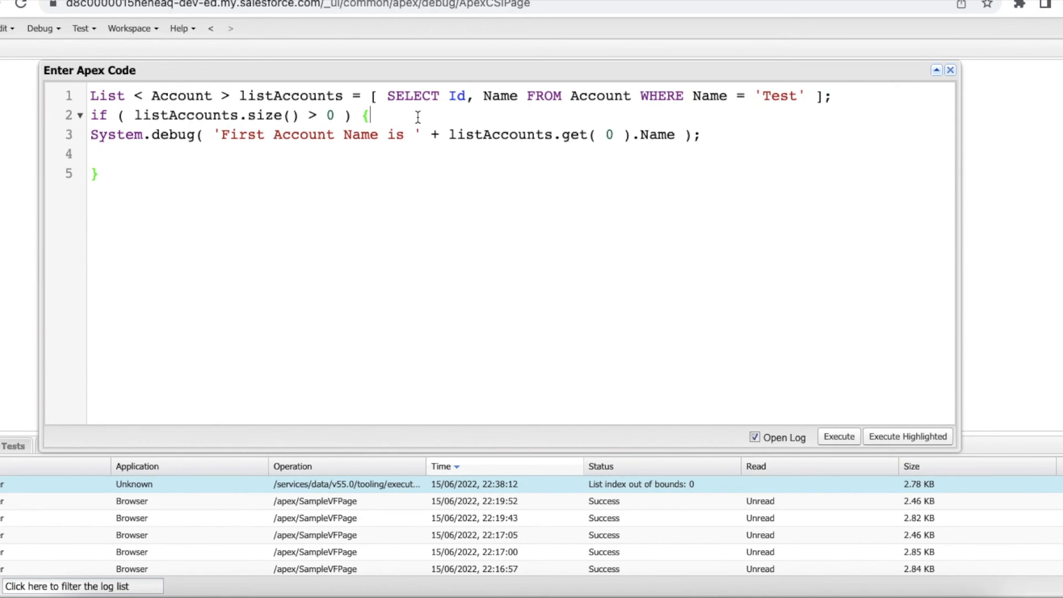
key("enter")
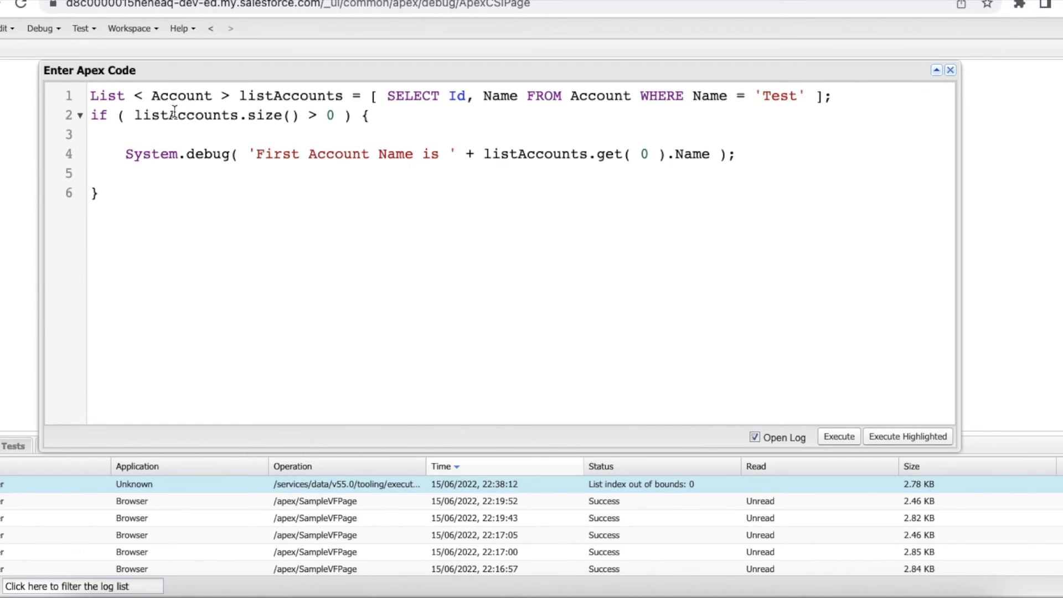
double_click(186, 115)
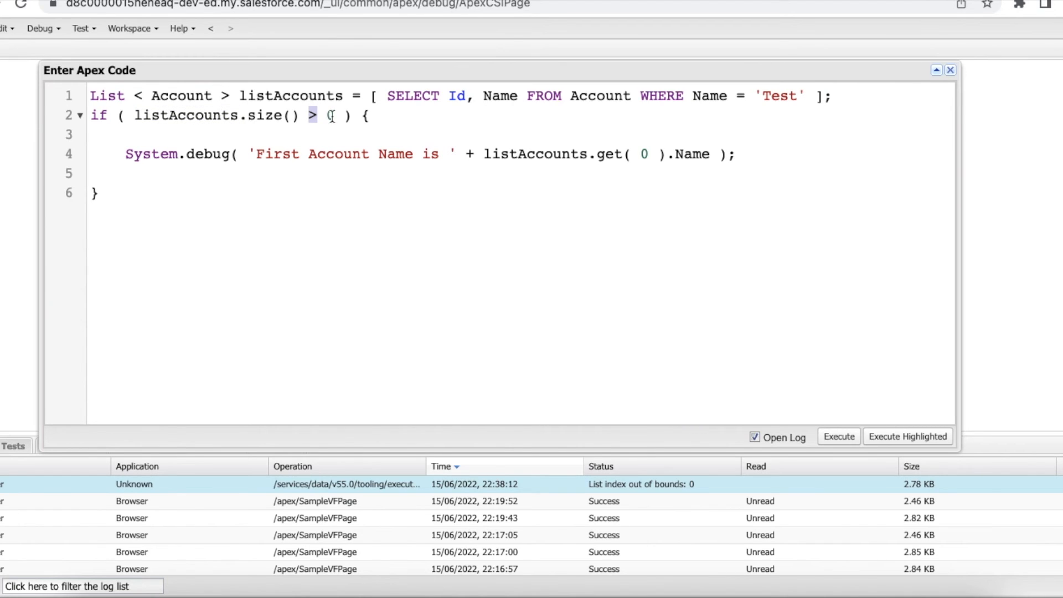
type("0")
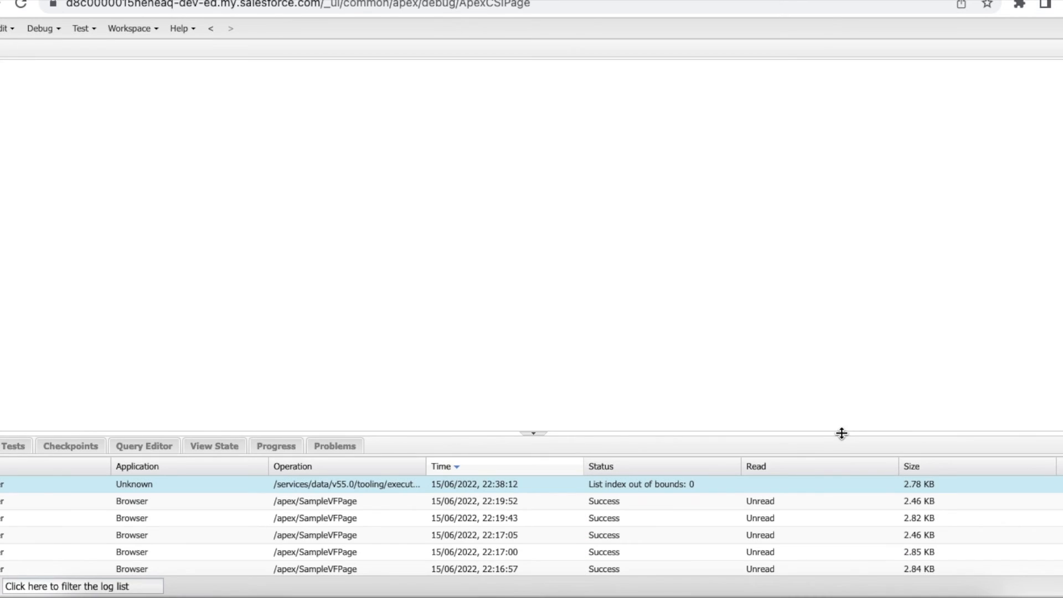
mouse_move(133, 423)
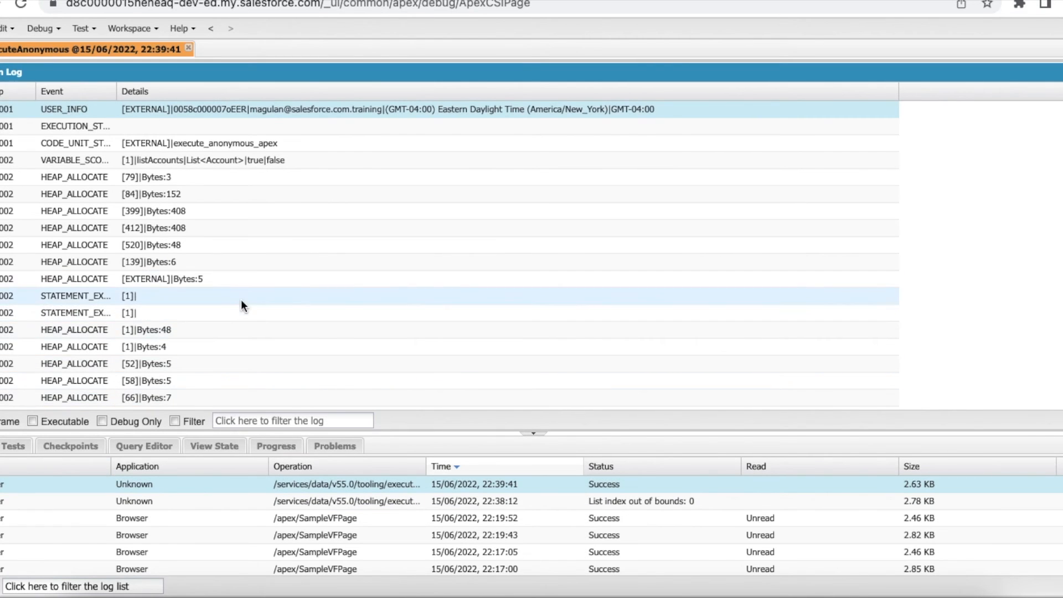
Scroll the new execution log to confirm zero SOQL rows and no FATAL_ERROR.
scroll("down", 3)
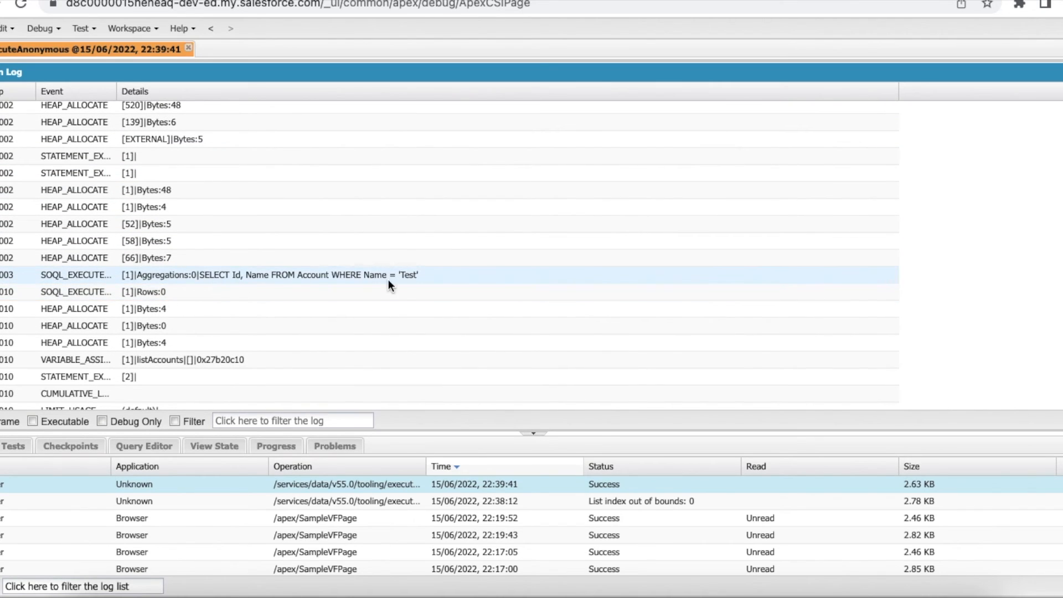
mouse_move(284, 273)
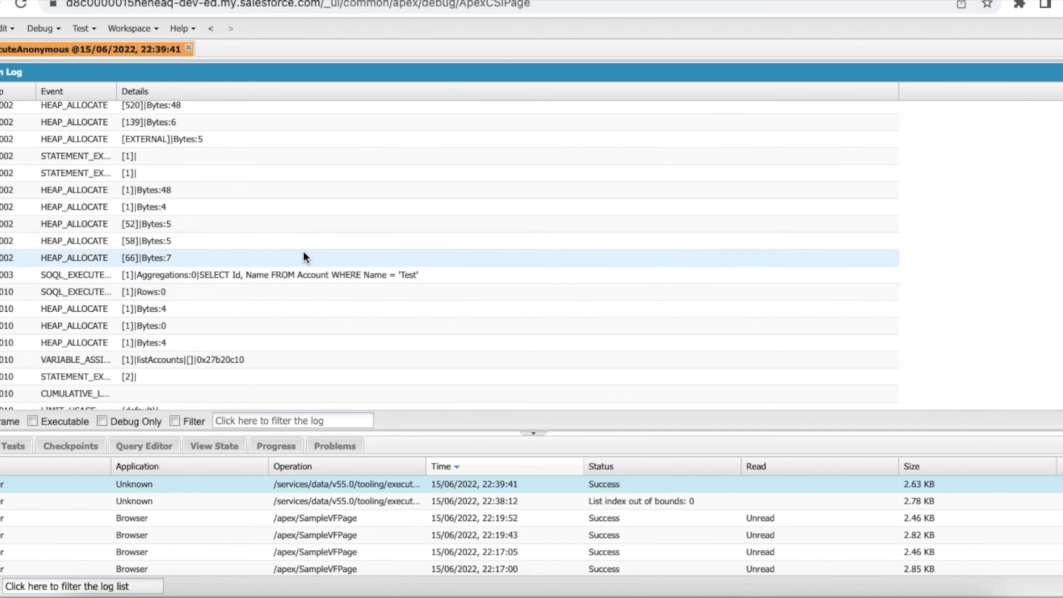
Reopen the Execute Anonymous window and highlight the 0 in listAccounts.get( 0 ).
left_click(88, 49)
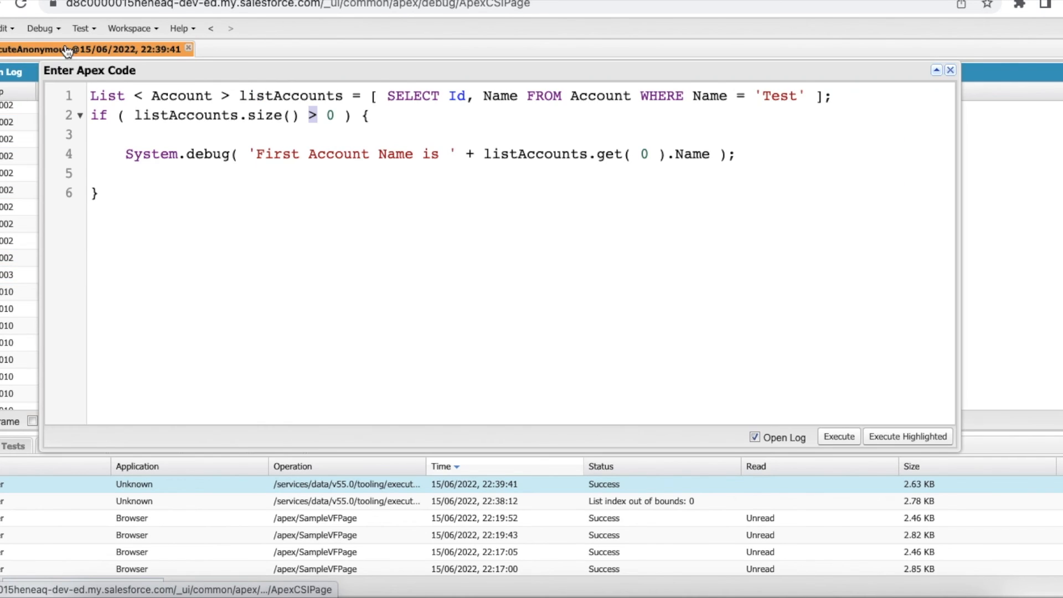
double_click(642, 154)
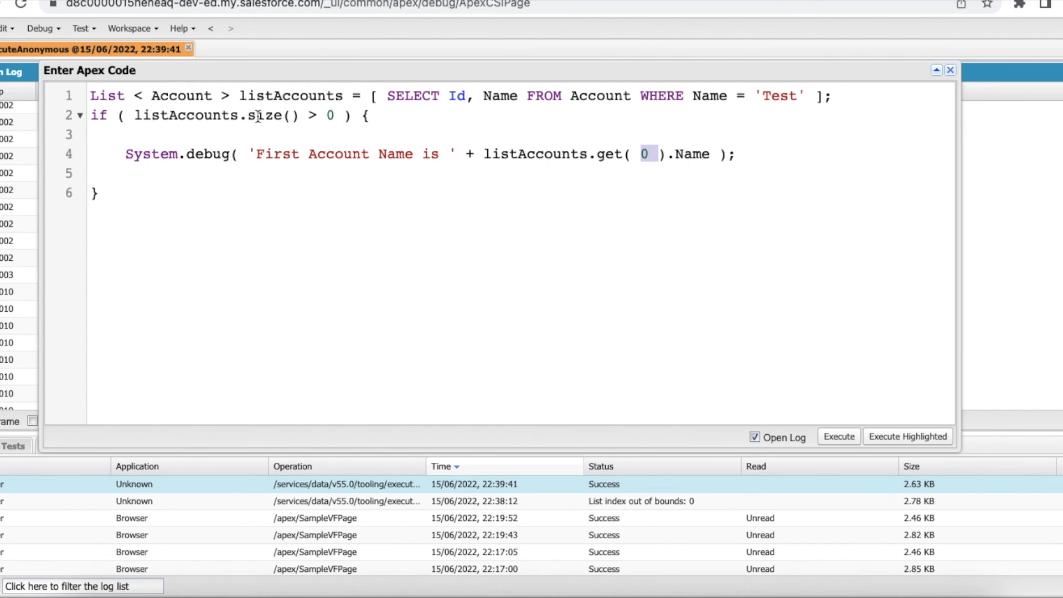
mouse_move(376, 126)
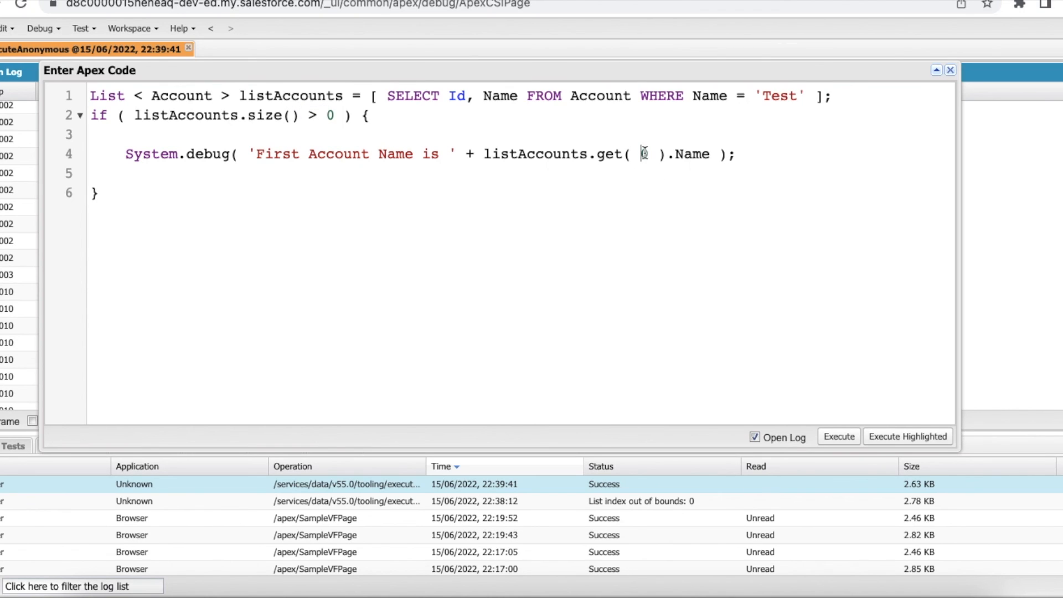
type("0")
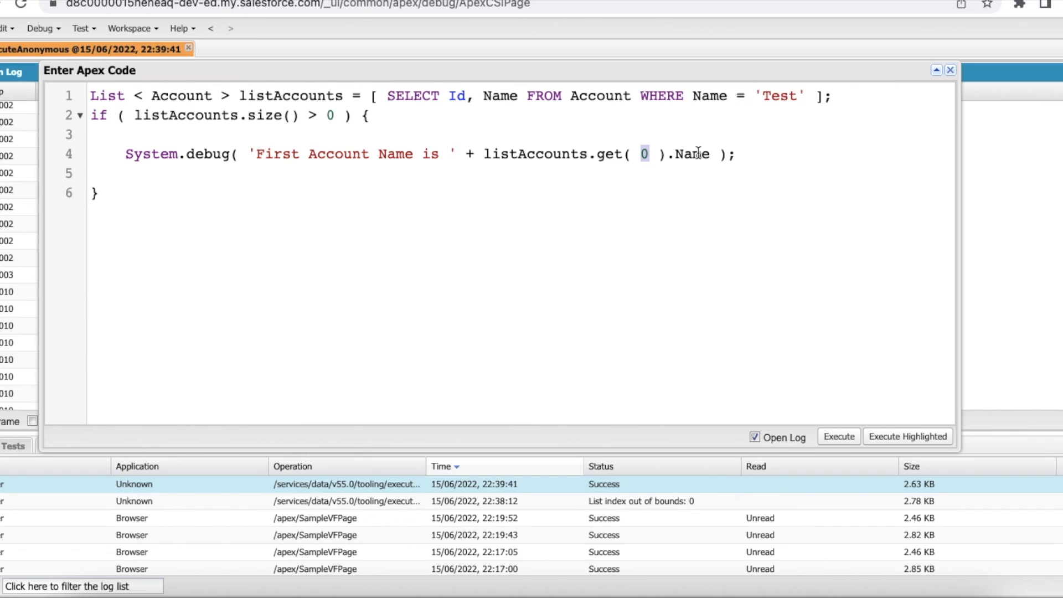